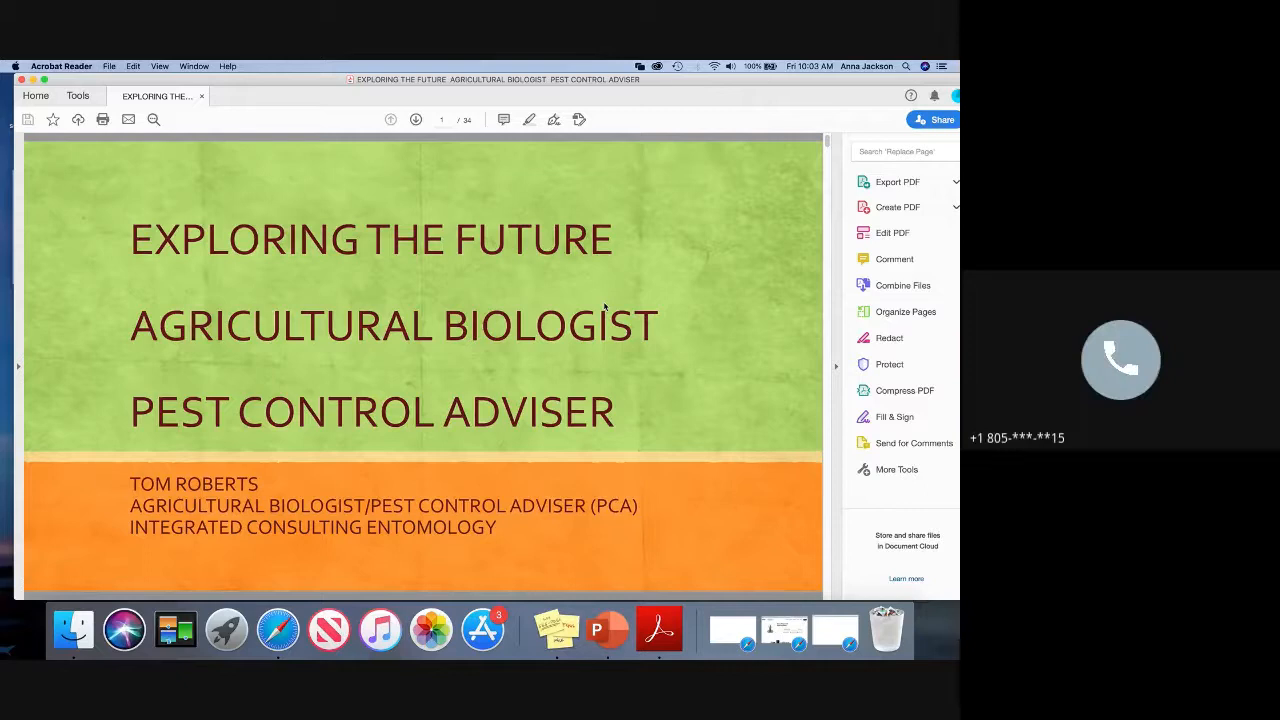
mouse_move(564, 412)
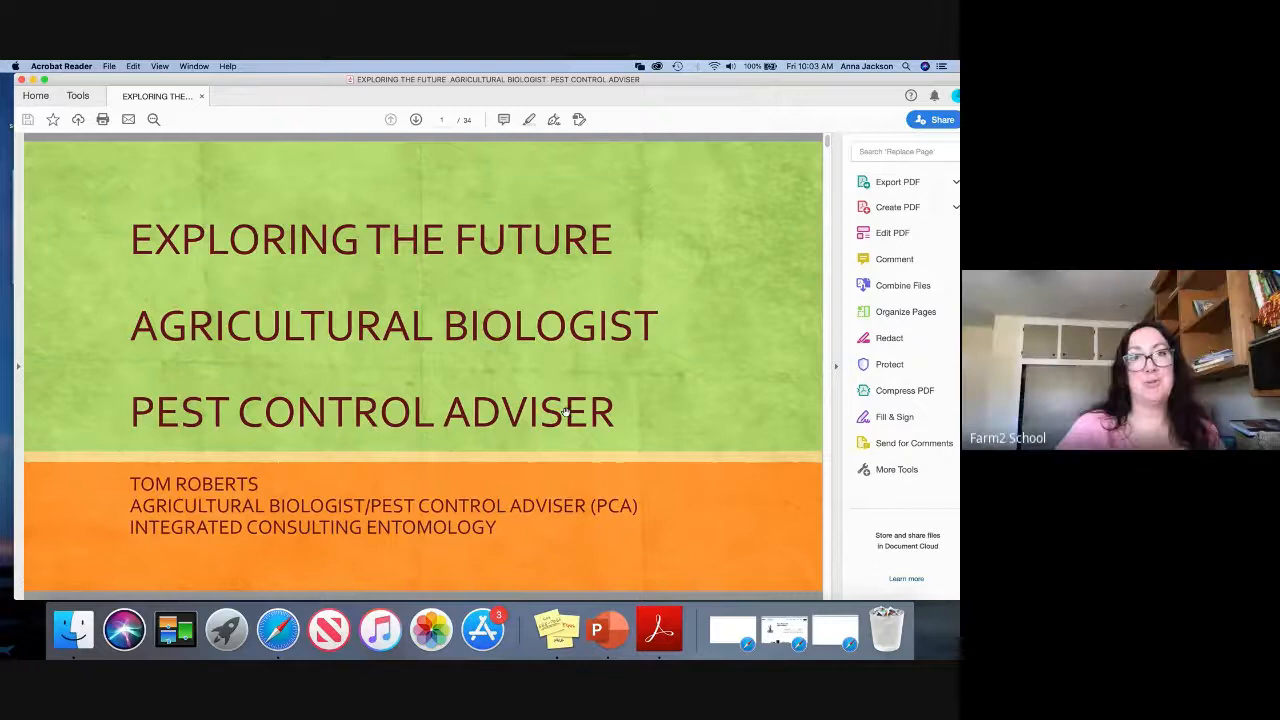
Step: Scroll forward to the Integrated Pest Management definition slide with the Argentine ant photo
scroll(down, 3)
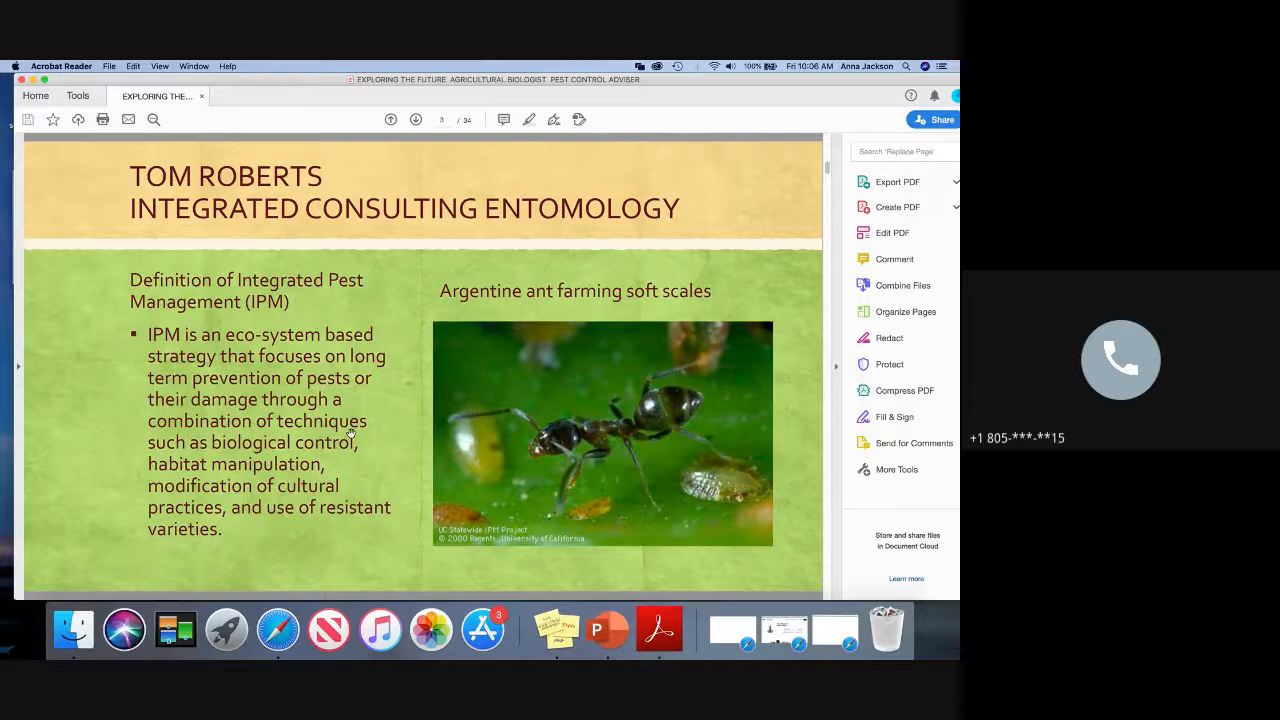
mouse_move(416, 120)
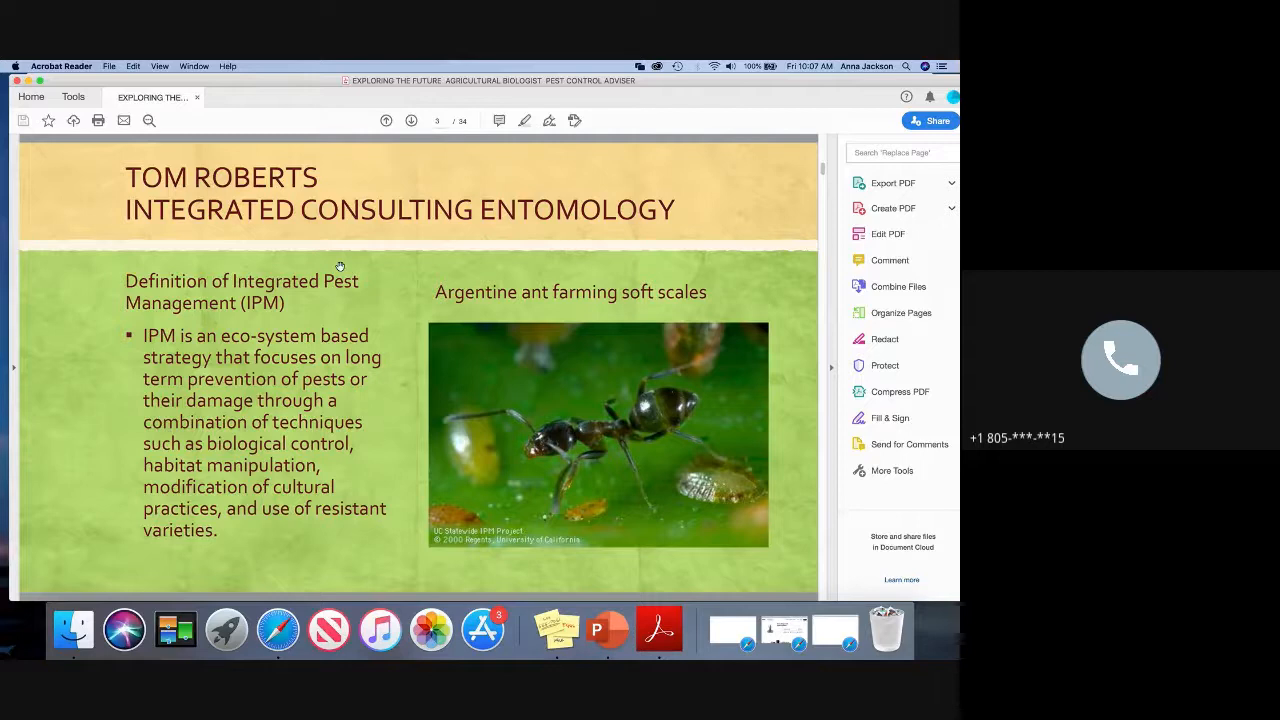
Step: Advance one page to the continued IPM definition slide with the Aphytis melinus wasp photo
click(410, 120)
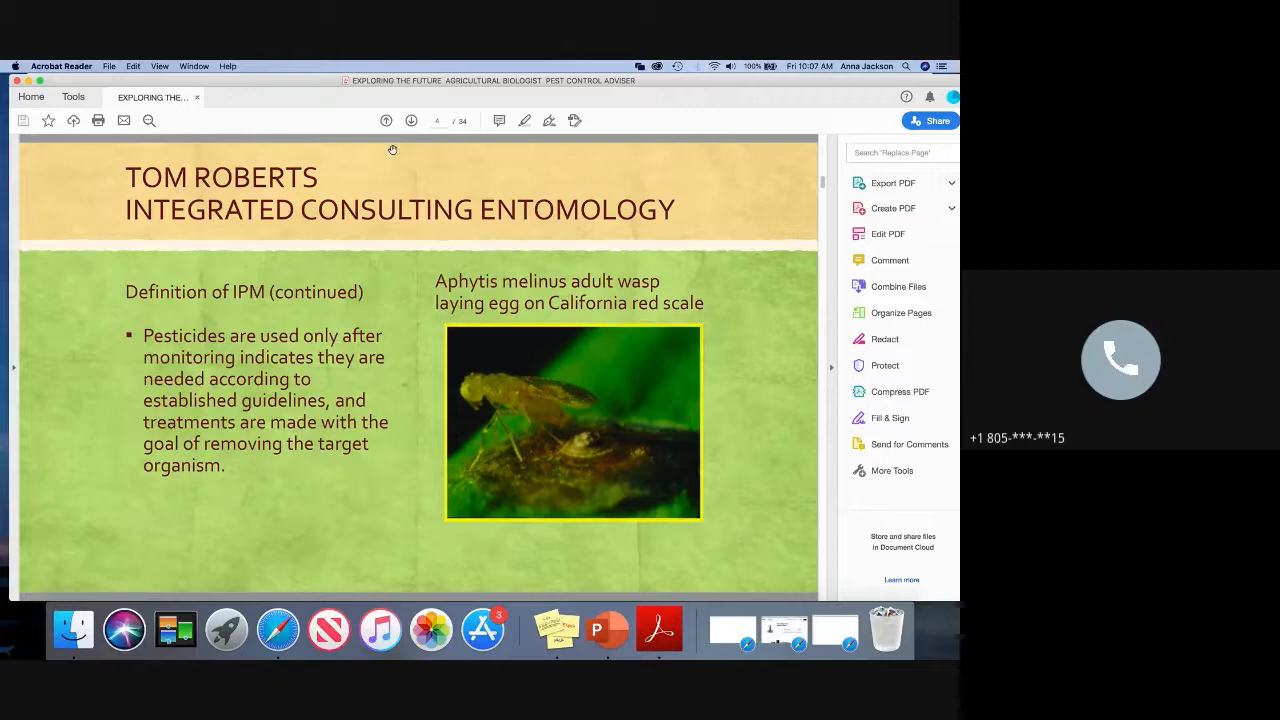
mouse_move(412, 120)
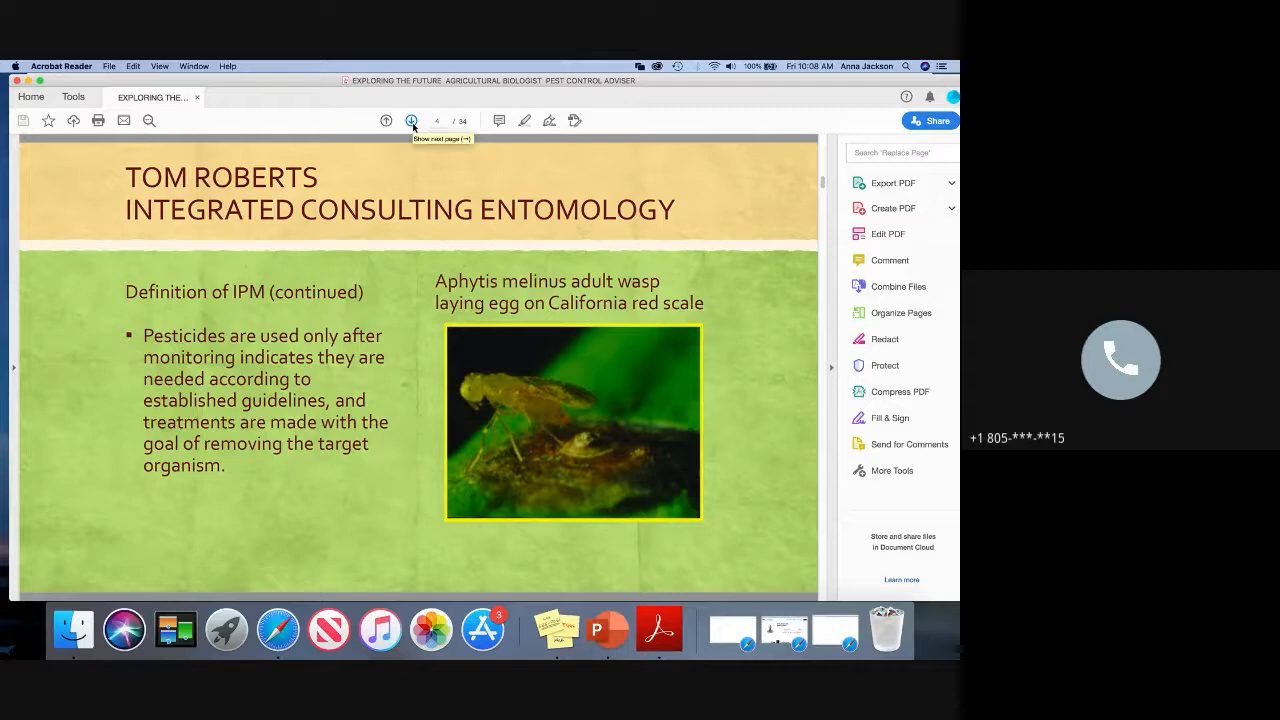
Step: Advance one page to the IPM low-risk materials slide with the giant whitefly photo
click(412, 120)
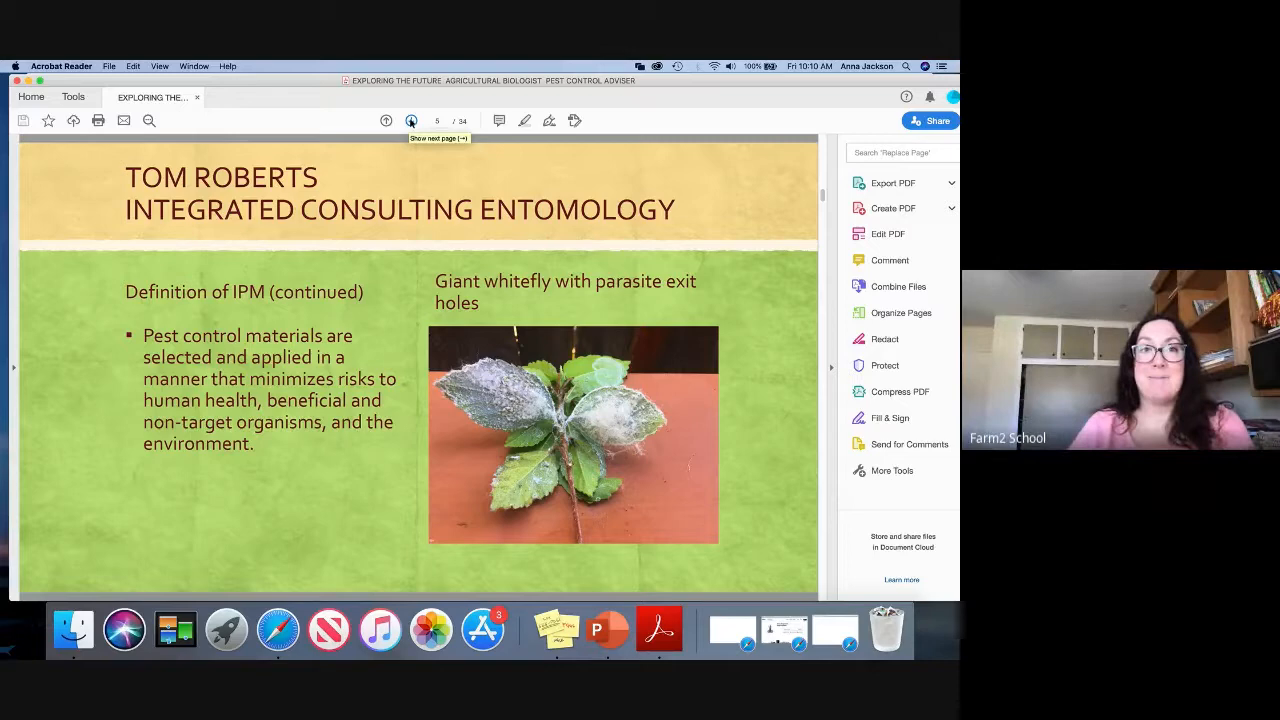
Step: Advance one page to the Ag Biologist/PCA slide with agave and wedding venue photos
click(412, 120)
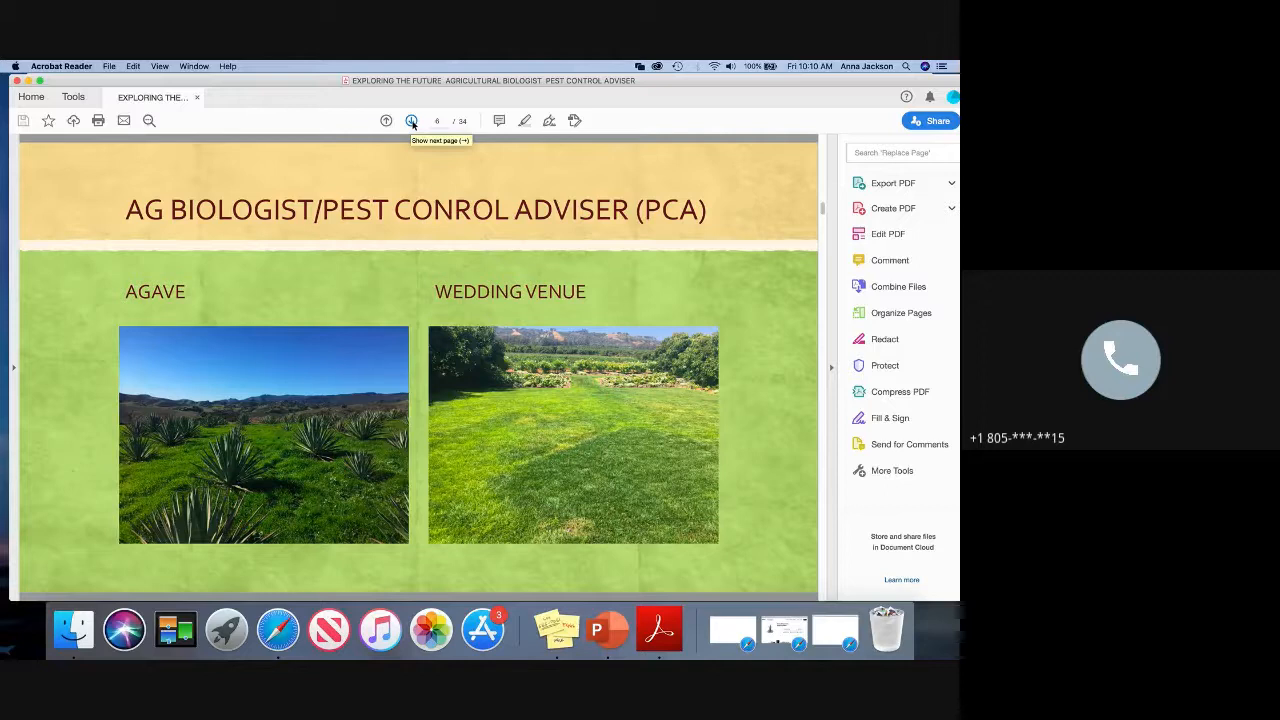
click(412, 120)
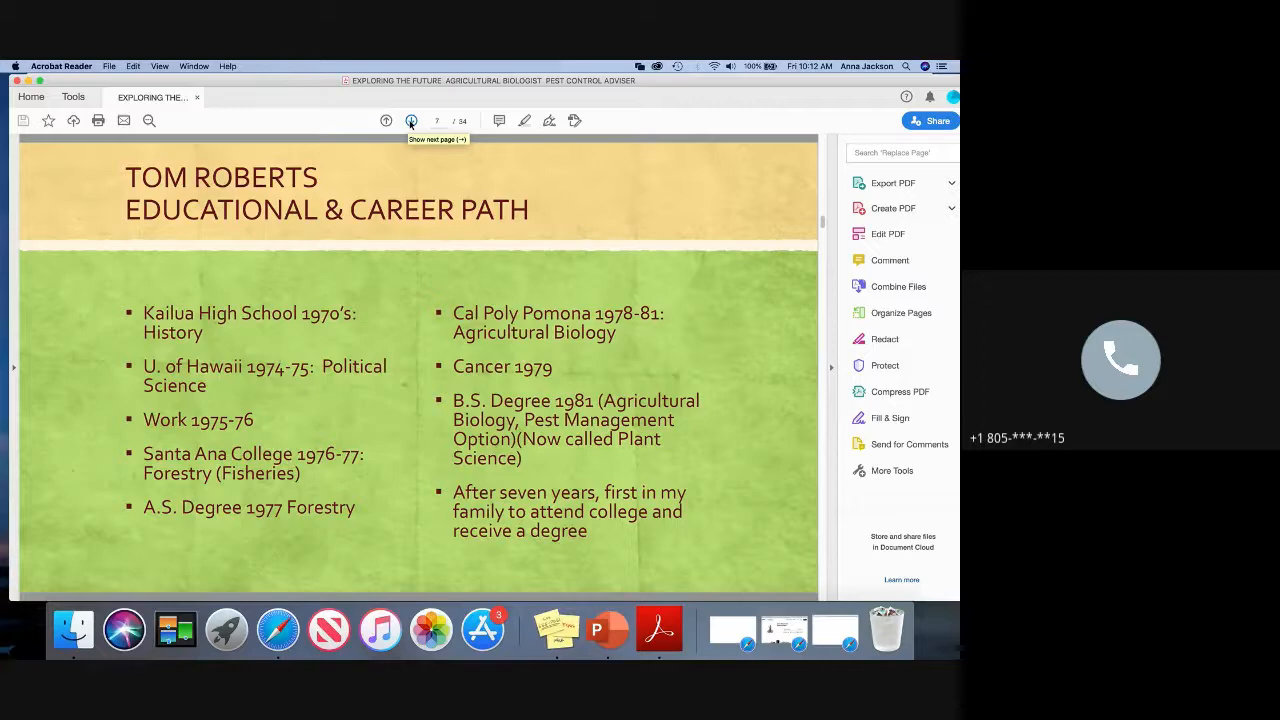
click(412, 120)
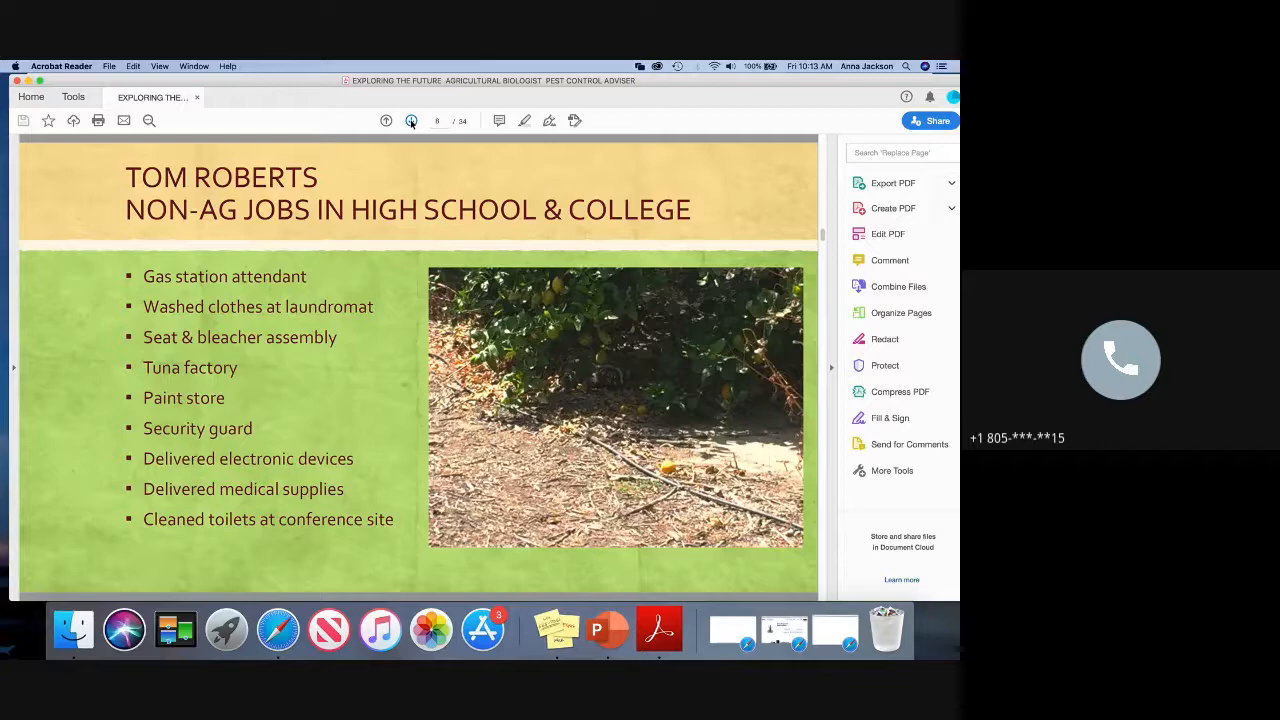
click(412, 120)
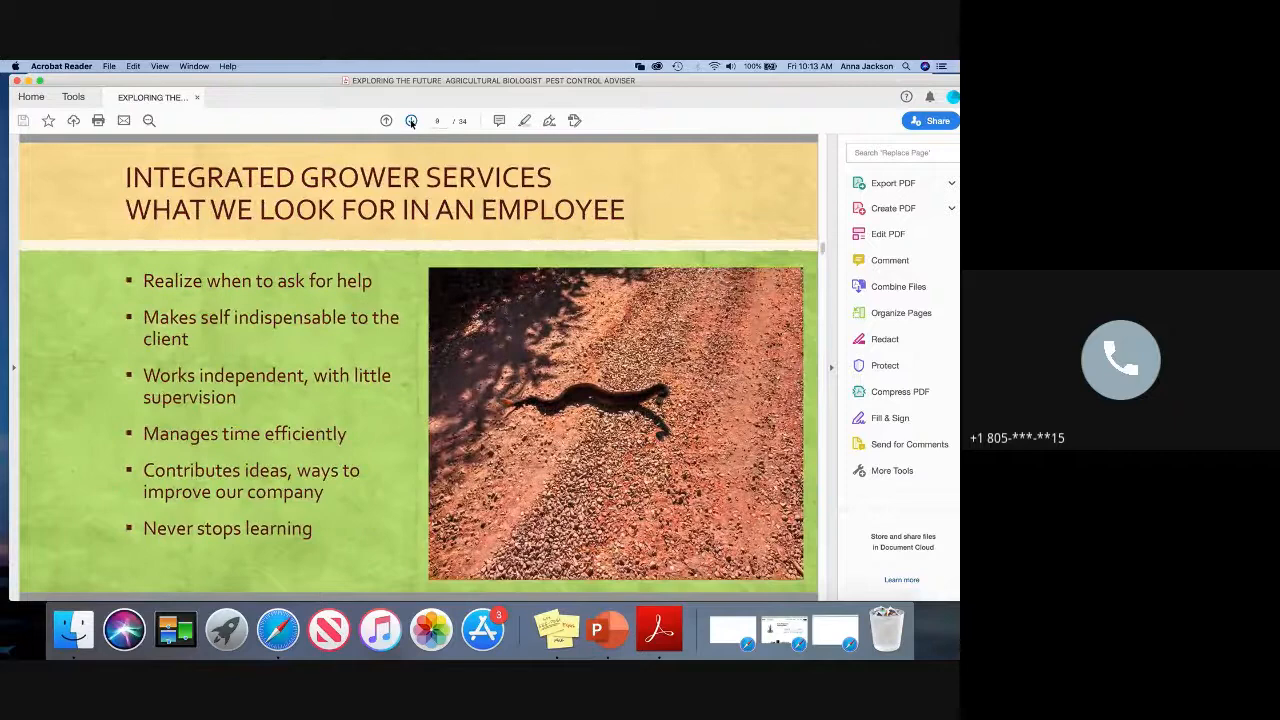
click(386, 120)
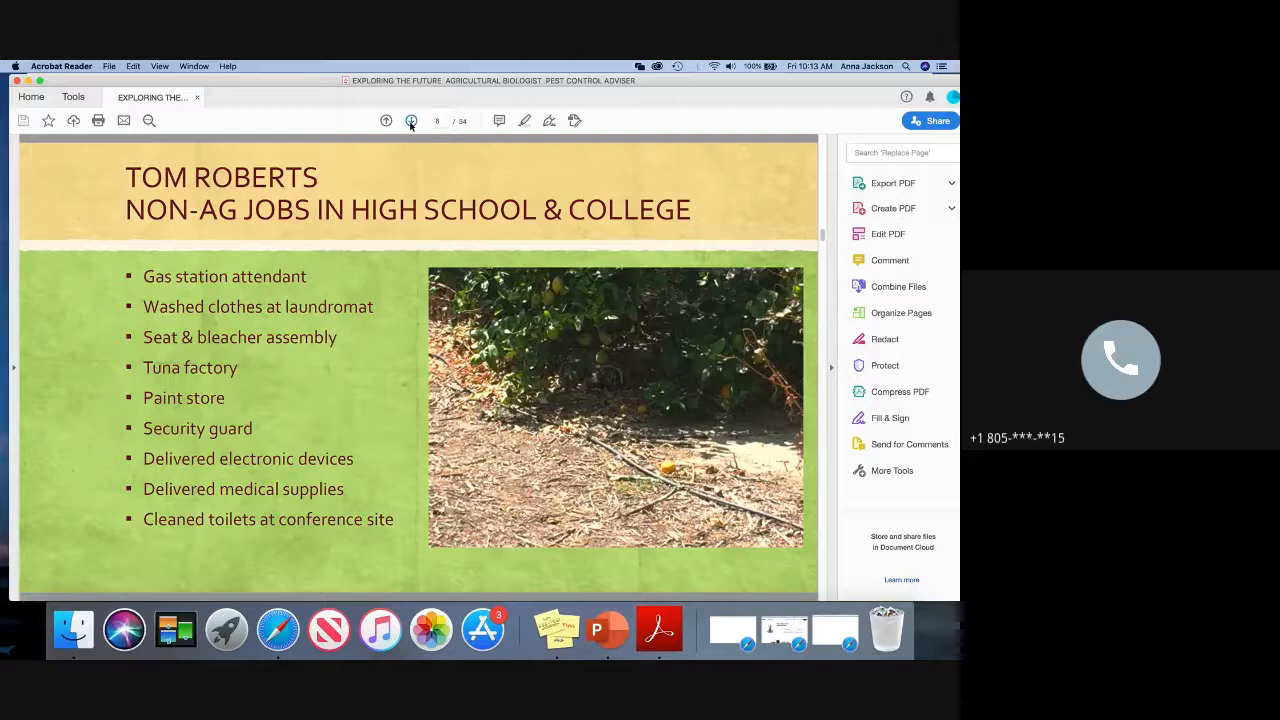
mouse_move(412, 122)
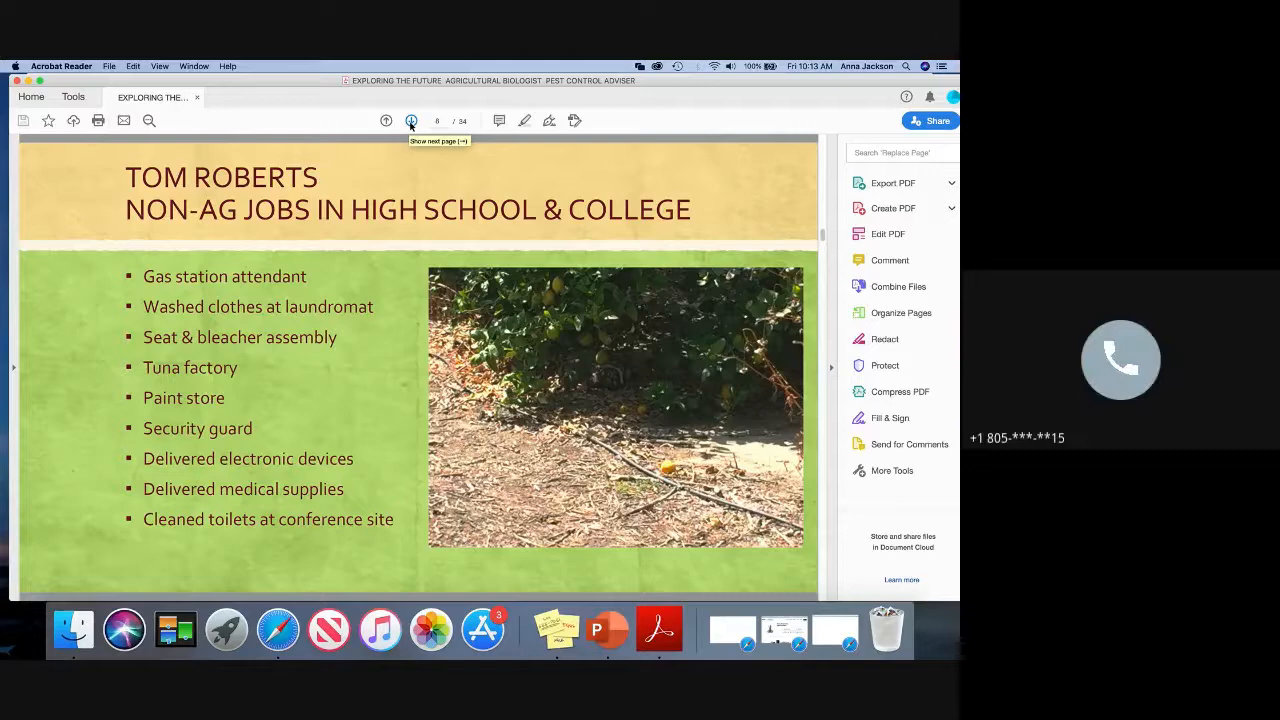
click(412, 120)
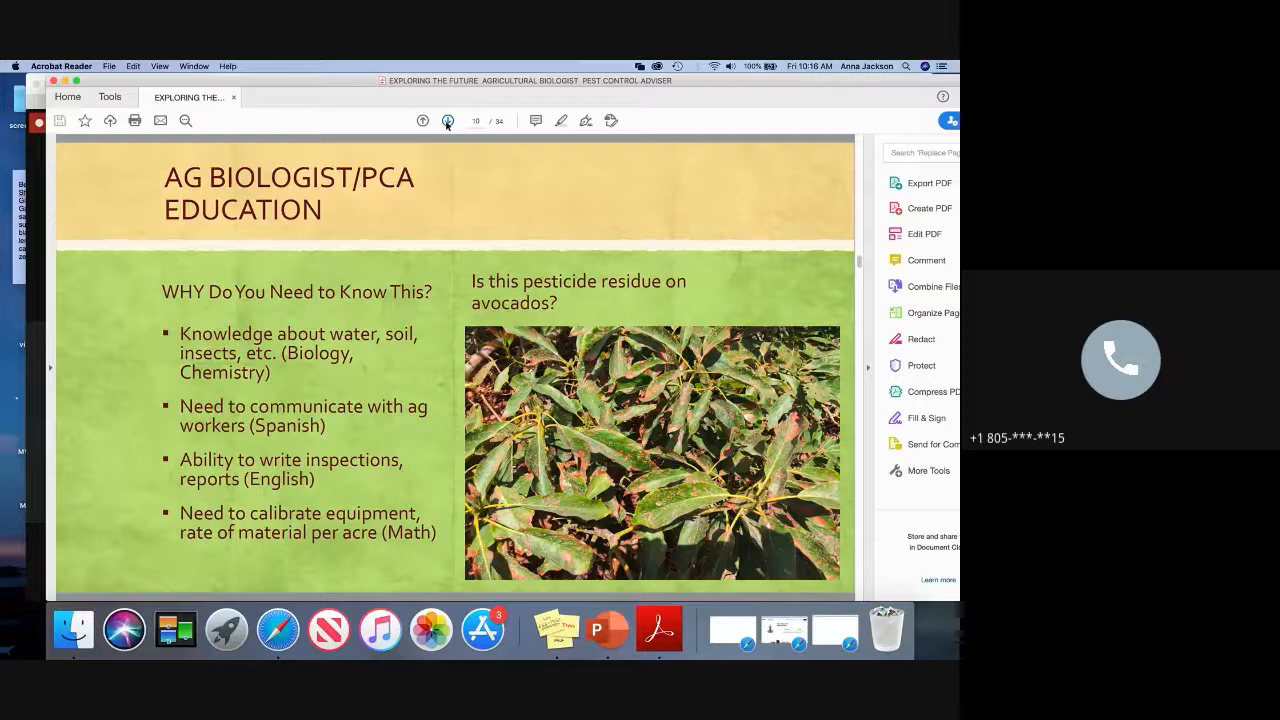
mouse_move(448, 122)
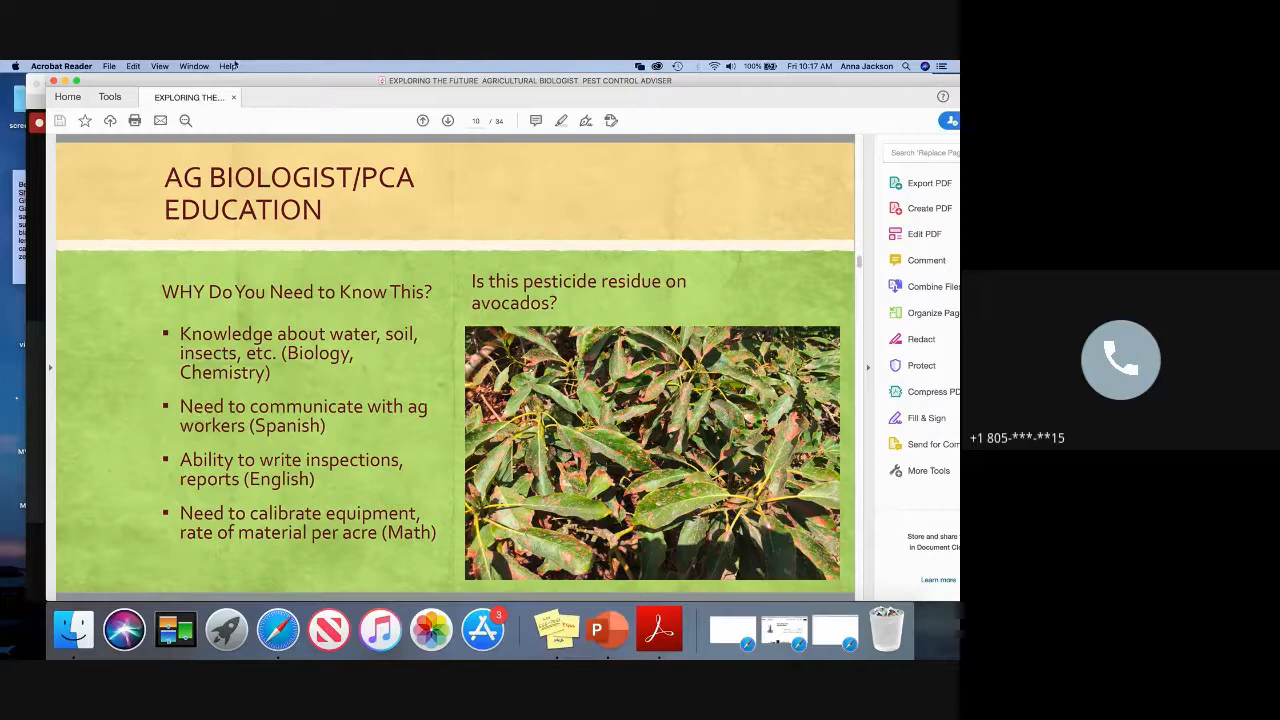
Step: Advance one page to the Education basic courses slide with the copper-painted tree trunk photo
click(448, 120)
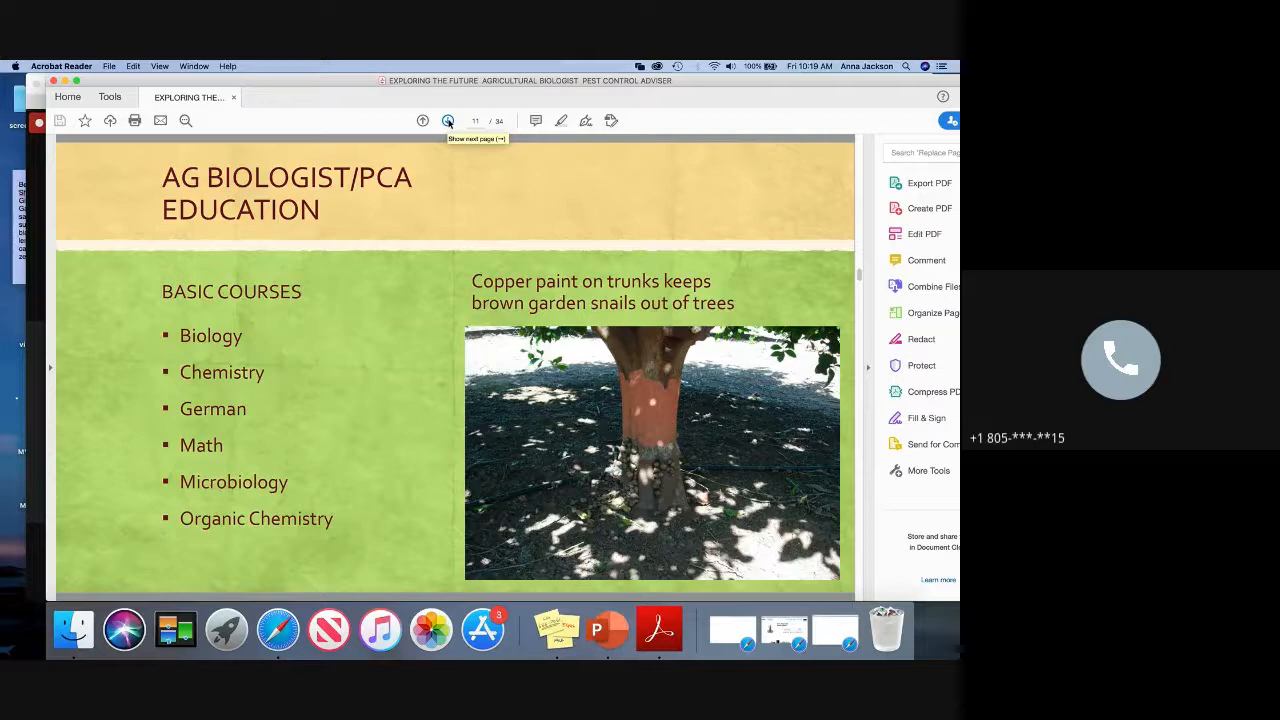
click(448, 120)
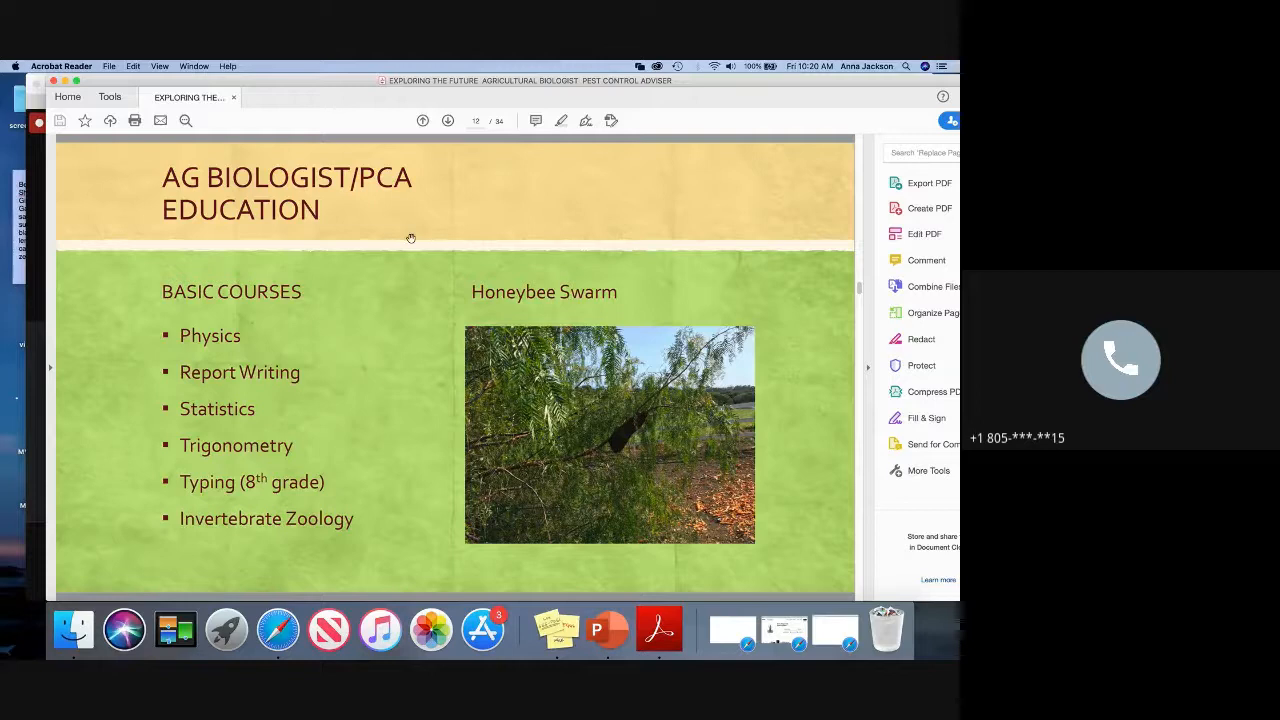
mouse_move(448, 120)
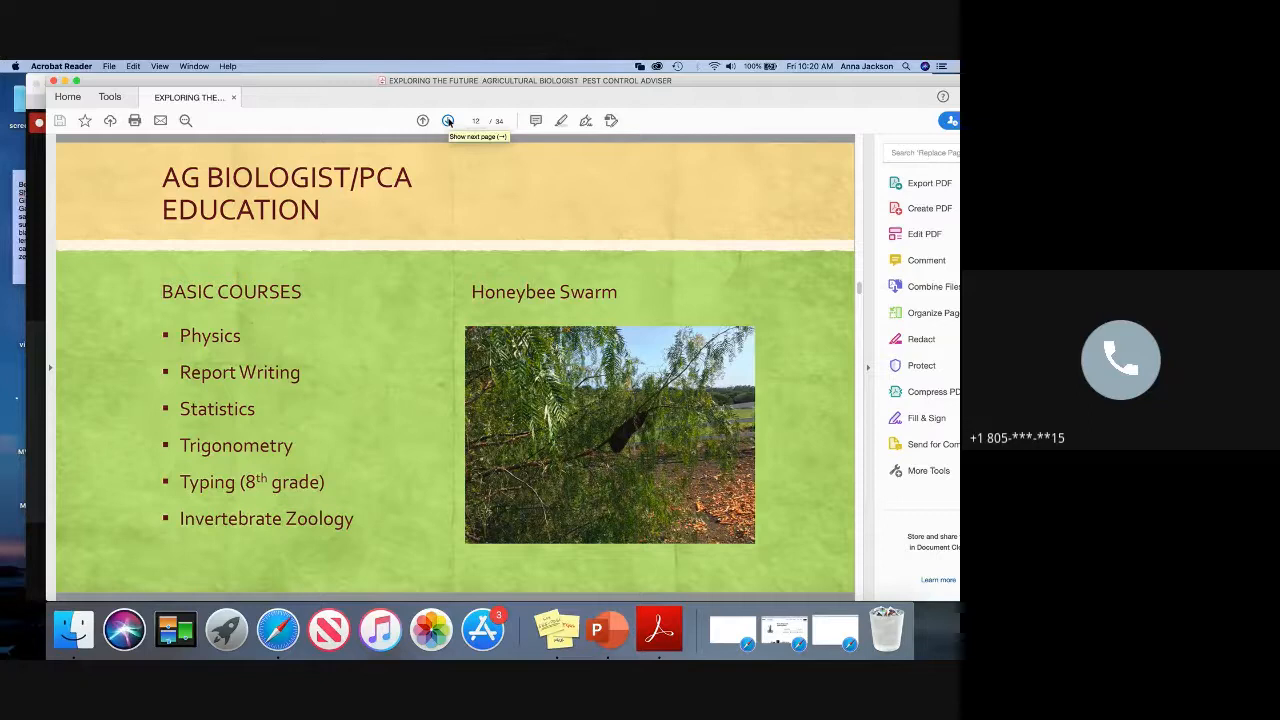
Step: Advance one page to the basic major courses slide with the grape herbicide injury photo
click(448, 120)
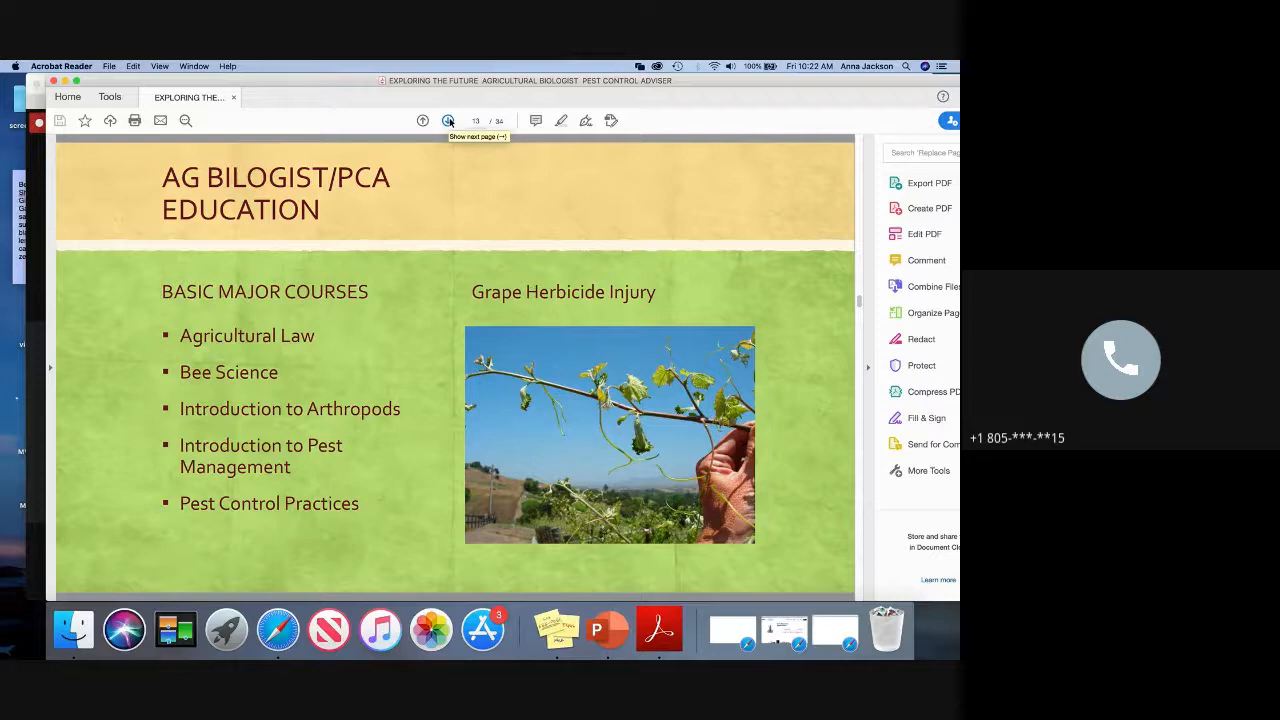
click(448, 120)
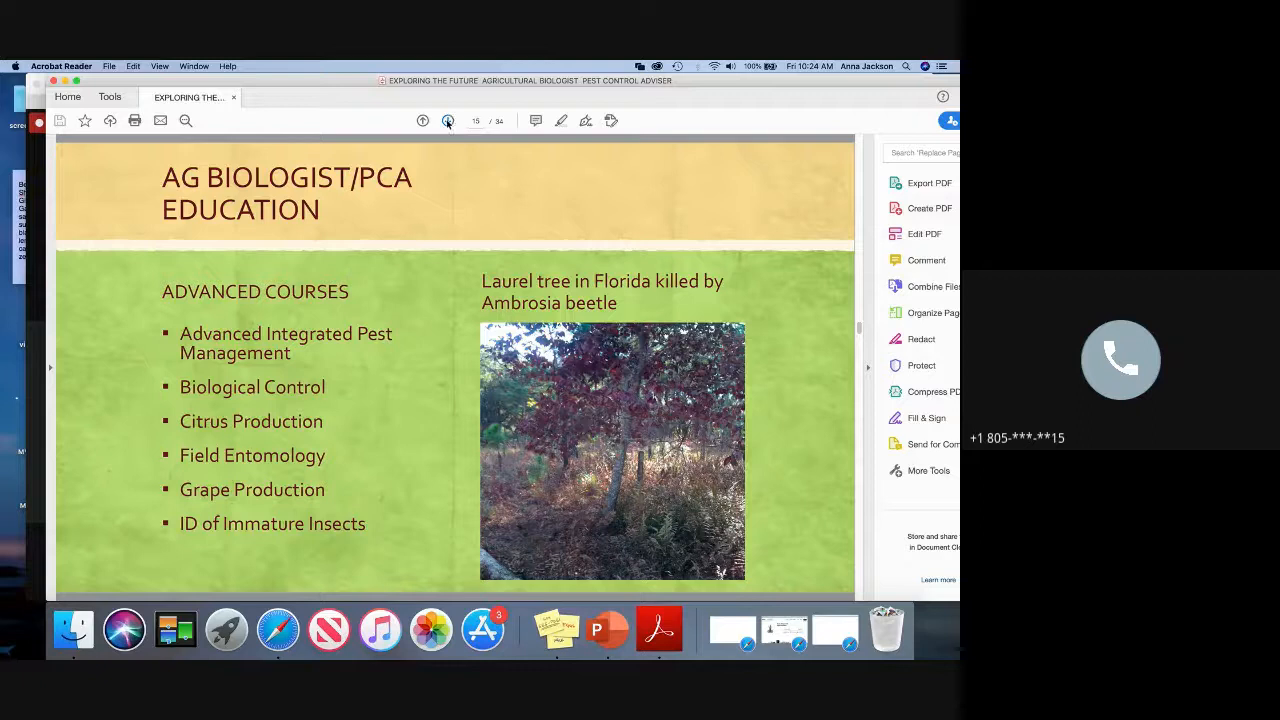
mouse_move(448, 122)
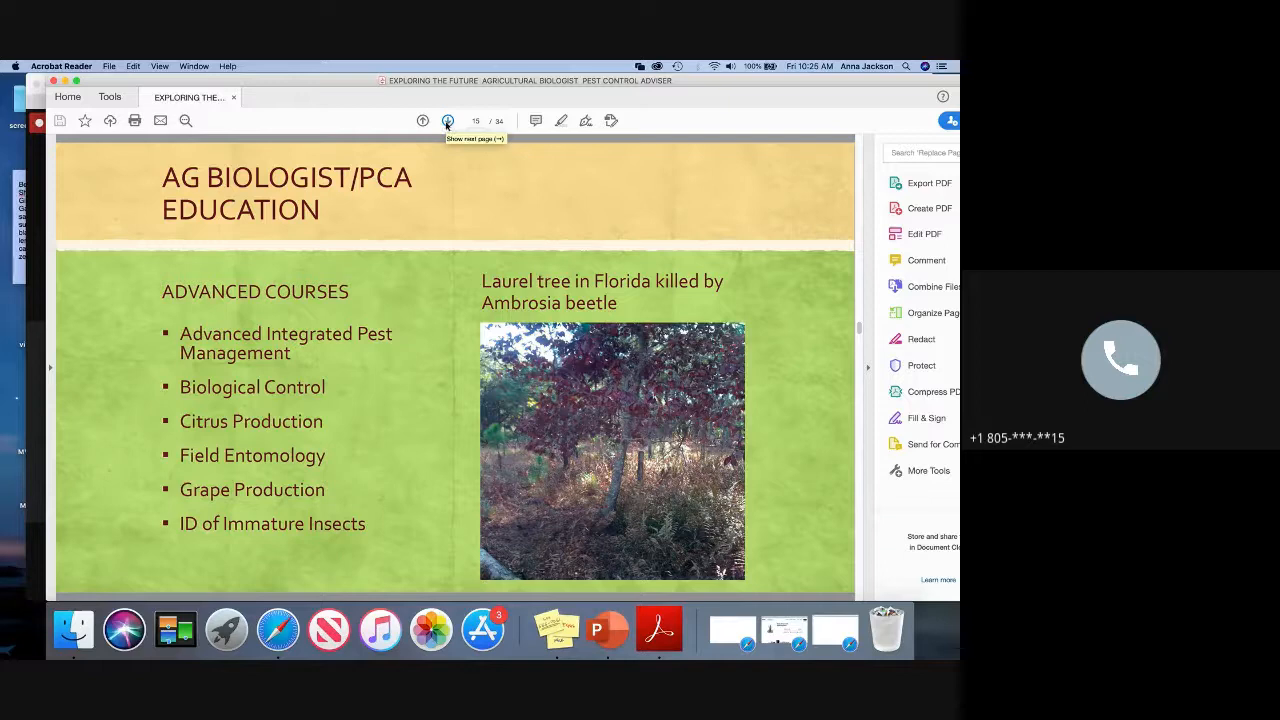
Step: Advance one page to the second advanced courses slide with fire-damaged avocado trees
click(448, 120)
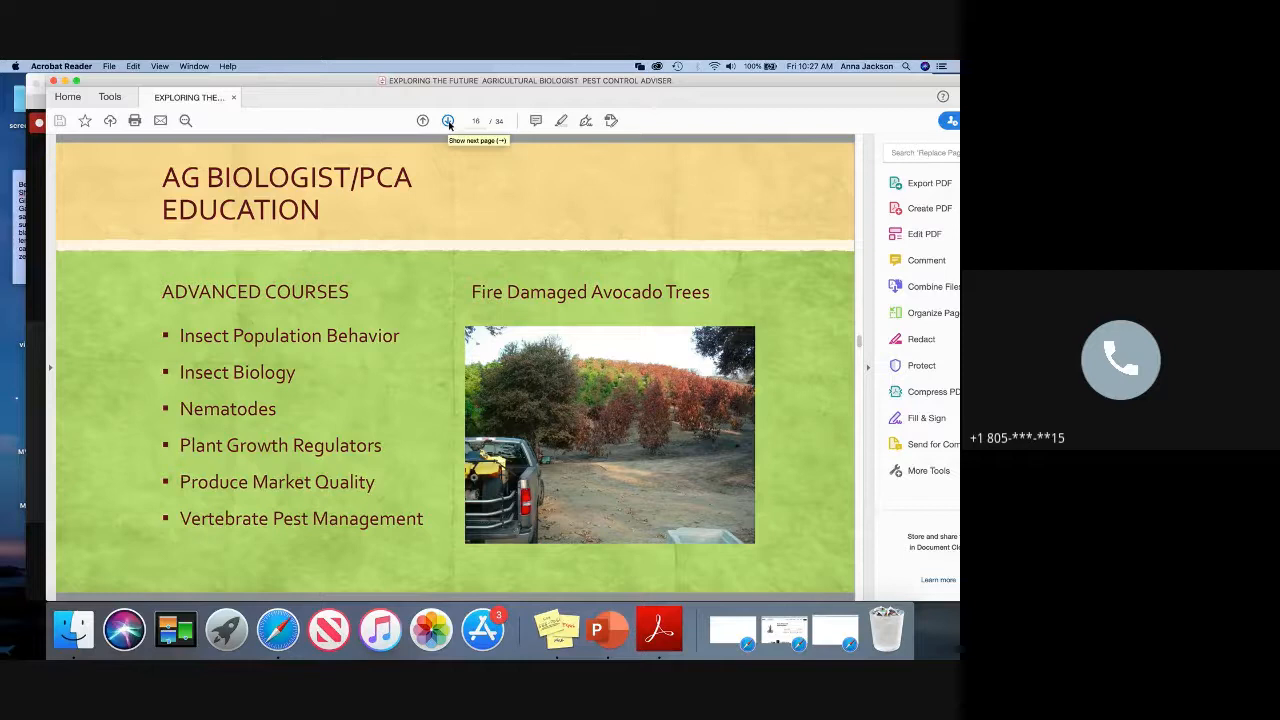
Step: Page forward to the second work-related training slide with pheromone trial and cotton moth photos
click(448, 122)
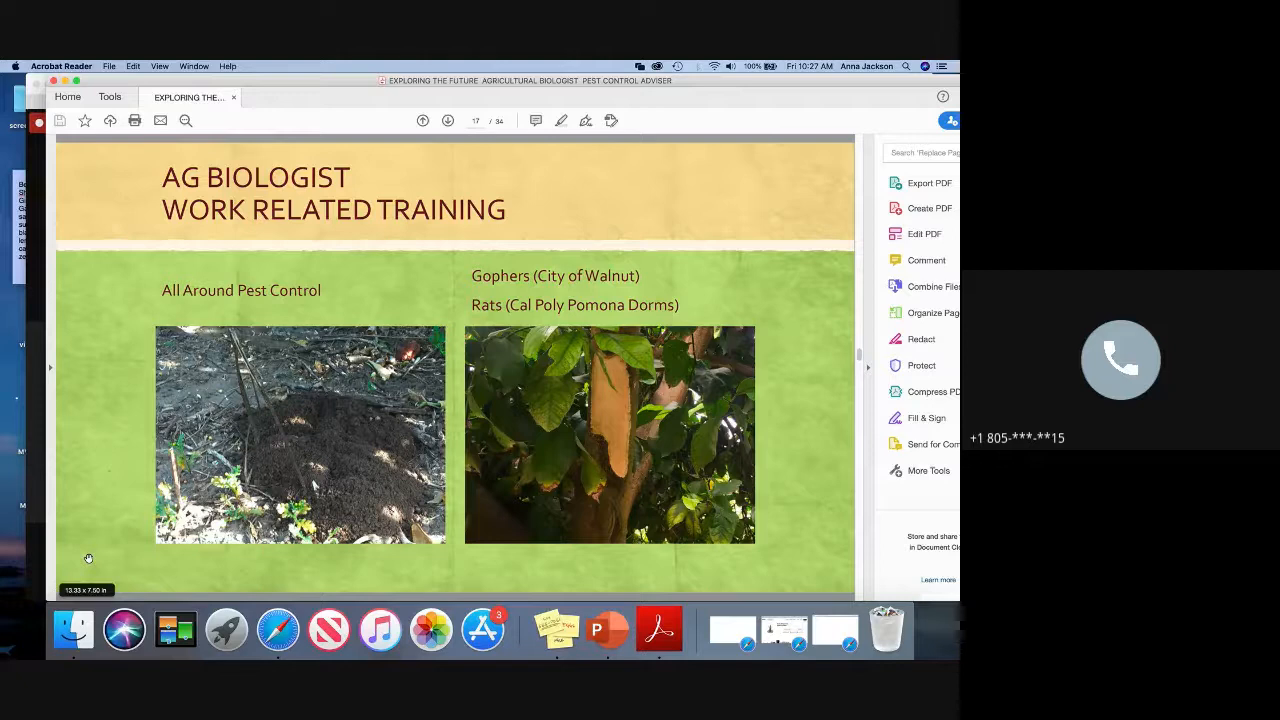
scroll(down, 3)
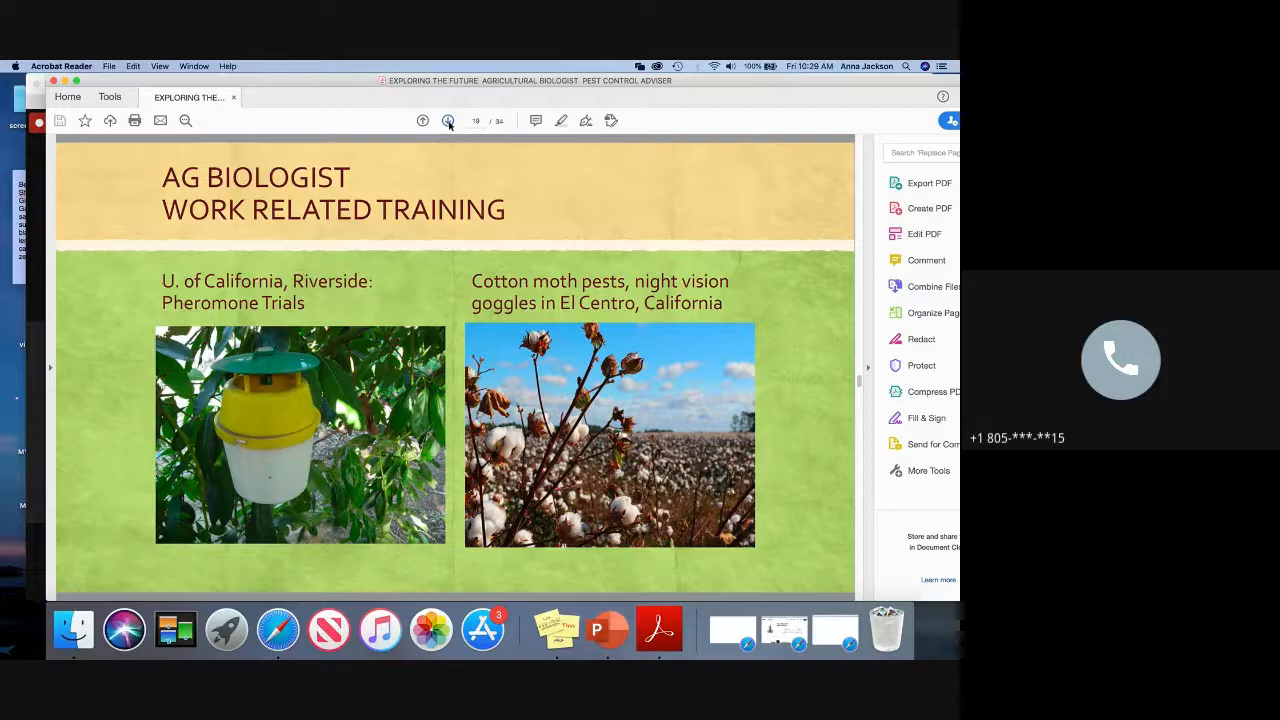
mouse_move(448, 122)
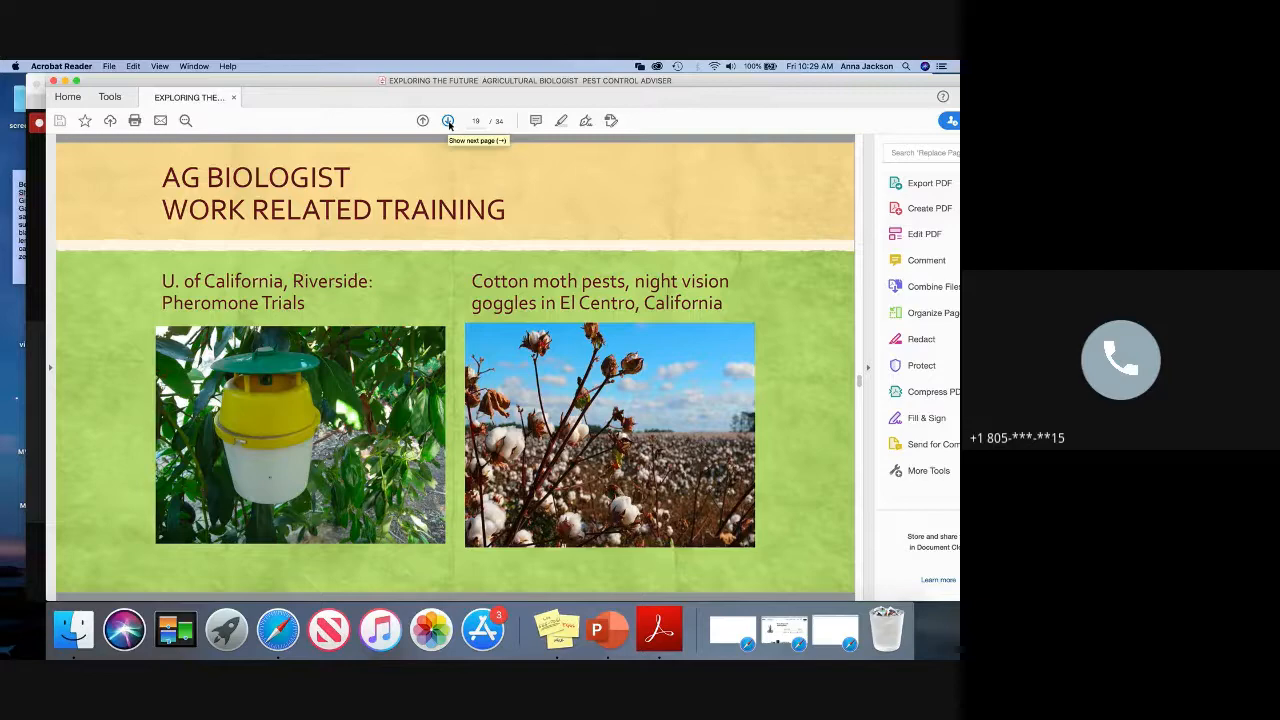
click(448, 120)
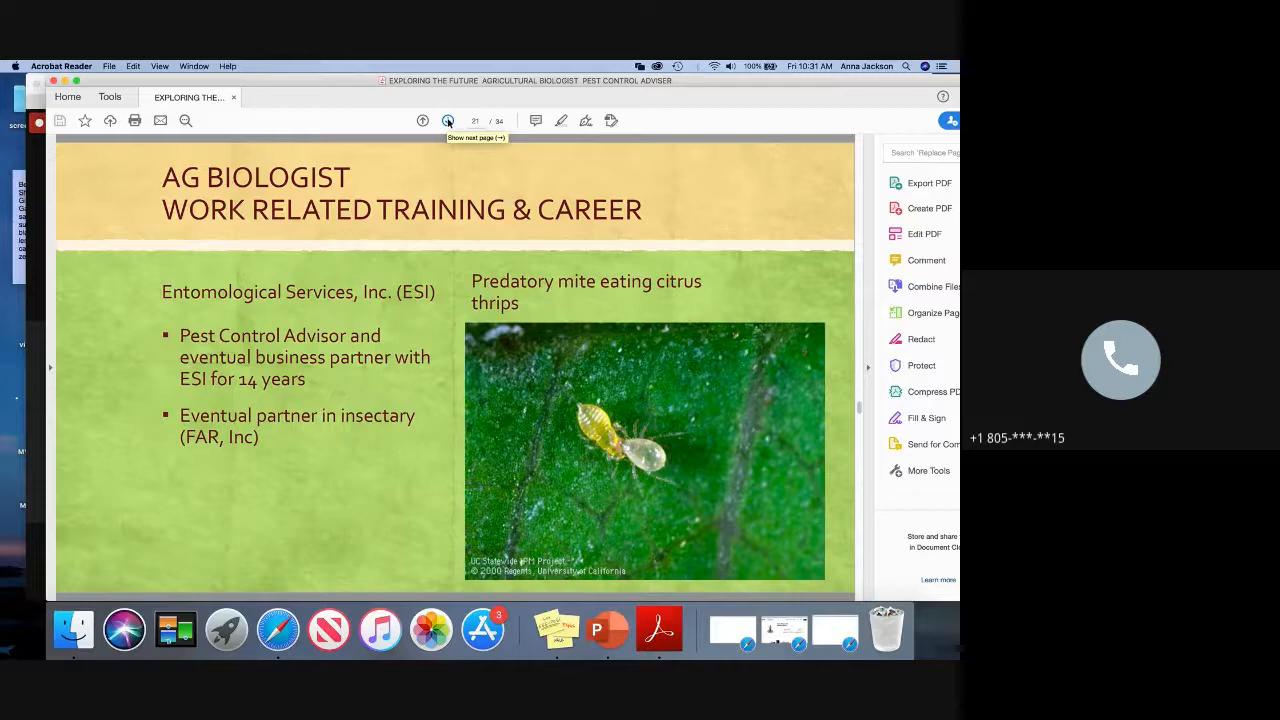
Step: Advance one page to the Ag Biologist Job Description slide with the spider photo
click(448, 120)
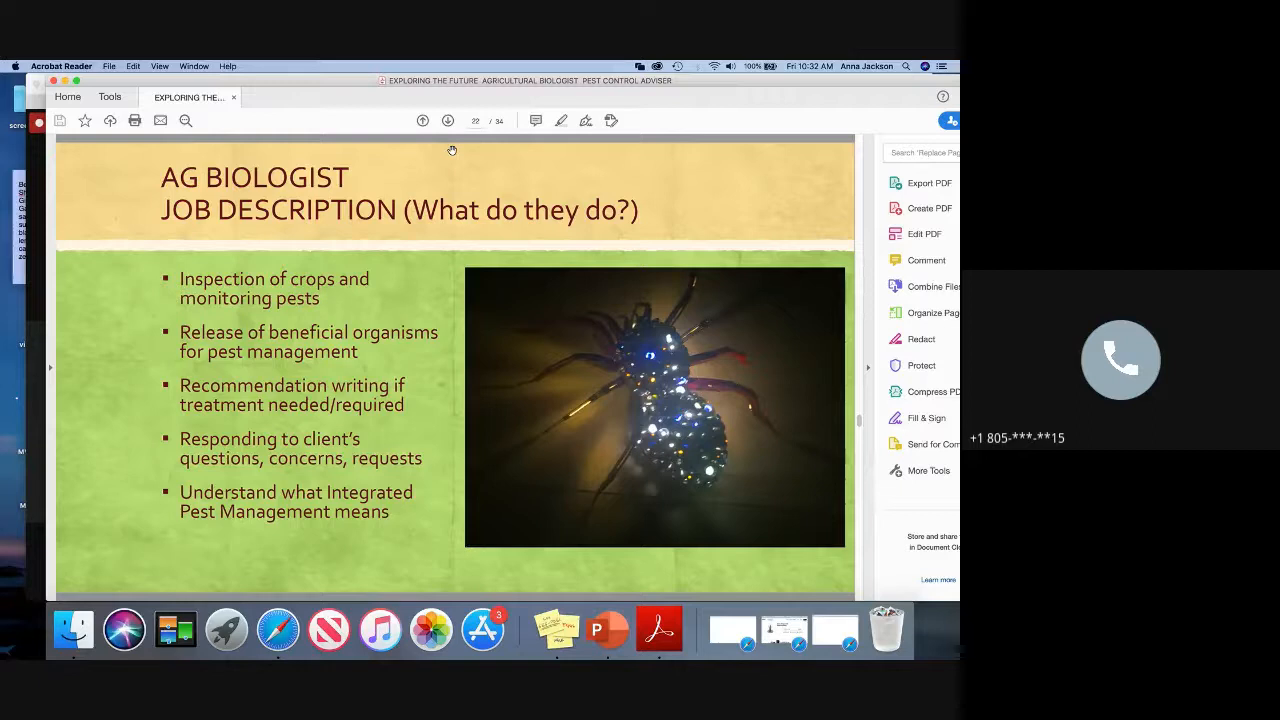
mouse_move(448, 122)
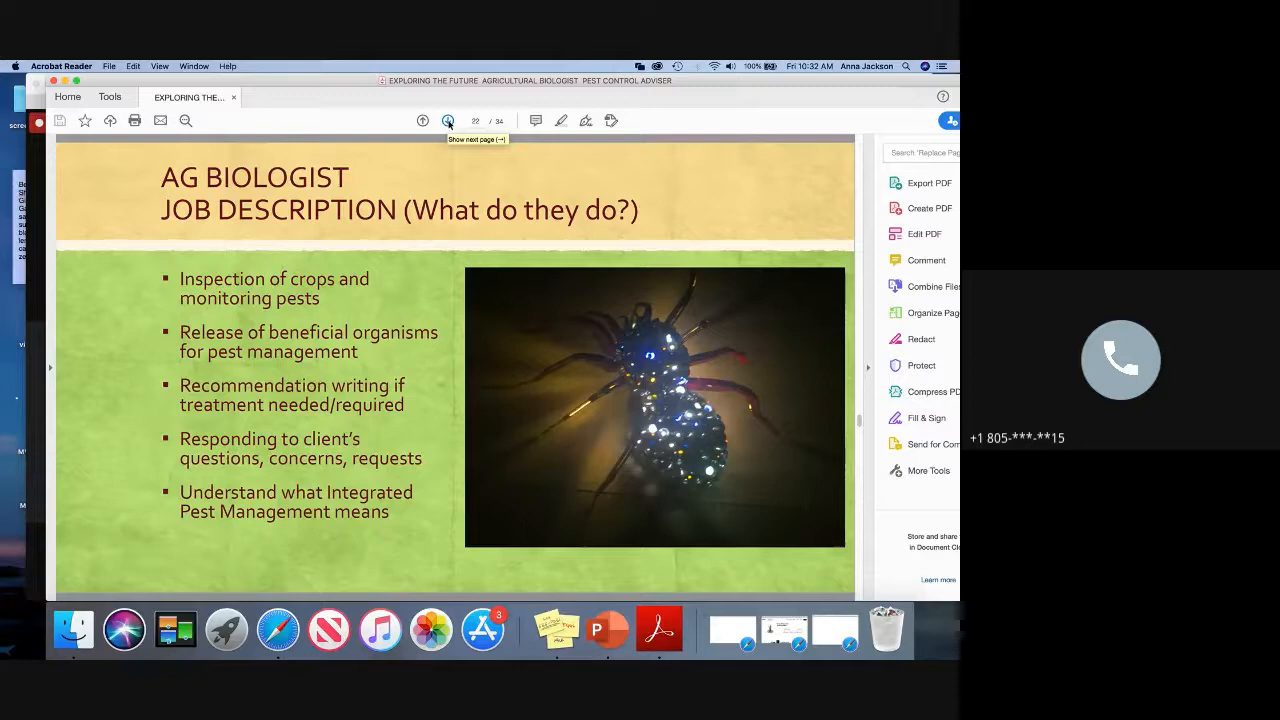
click(448, 122)
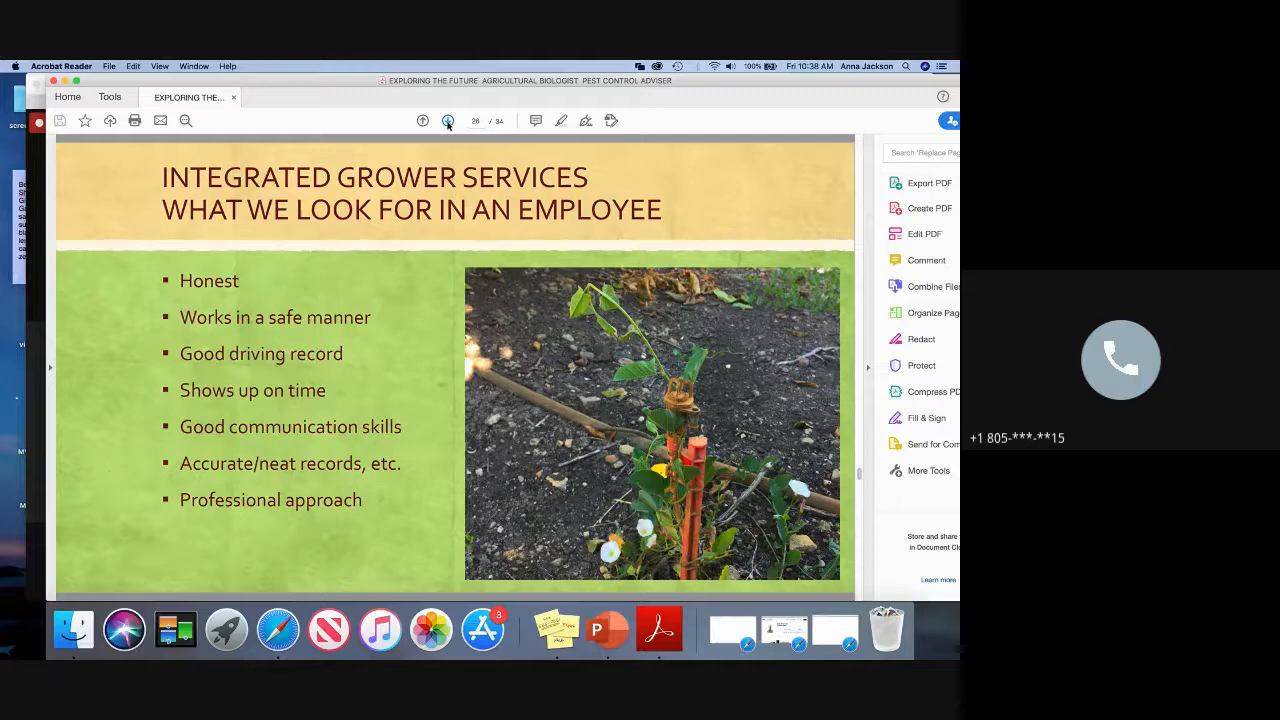
click(448, 122)
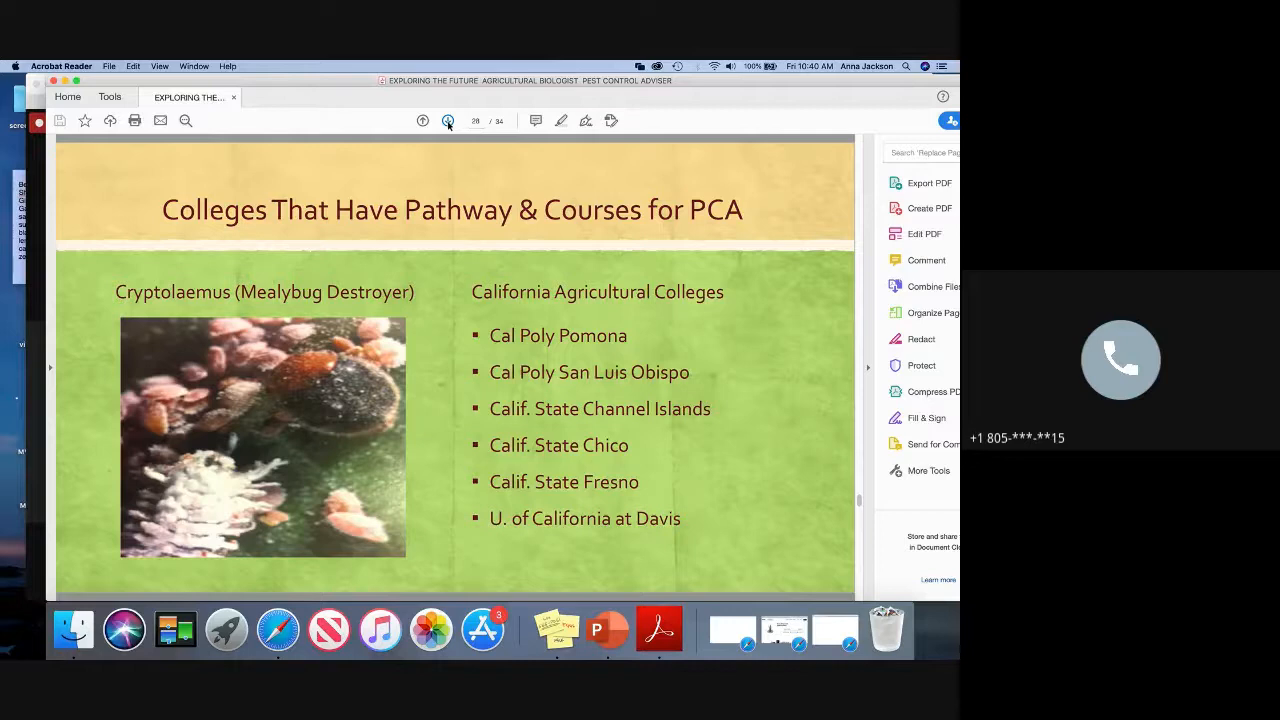
Step: Advance to the Billy Mills slide on his Pine Ridge upbringing and Haskell schooling
click(448, 122)
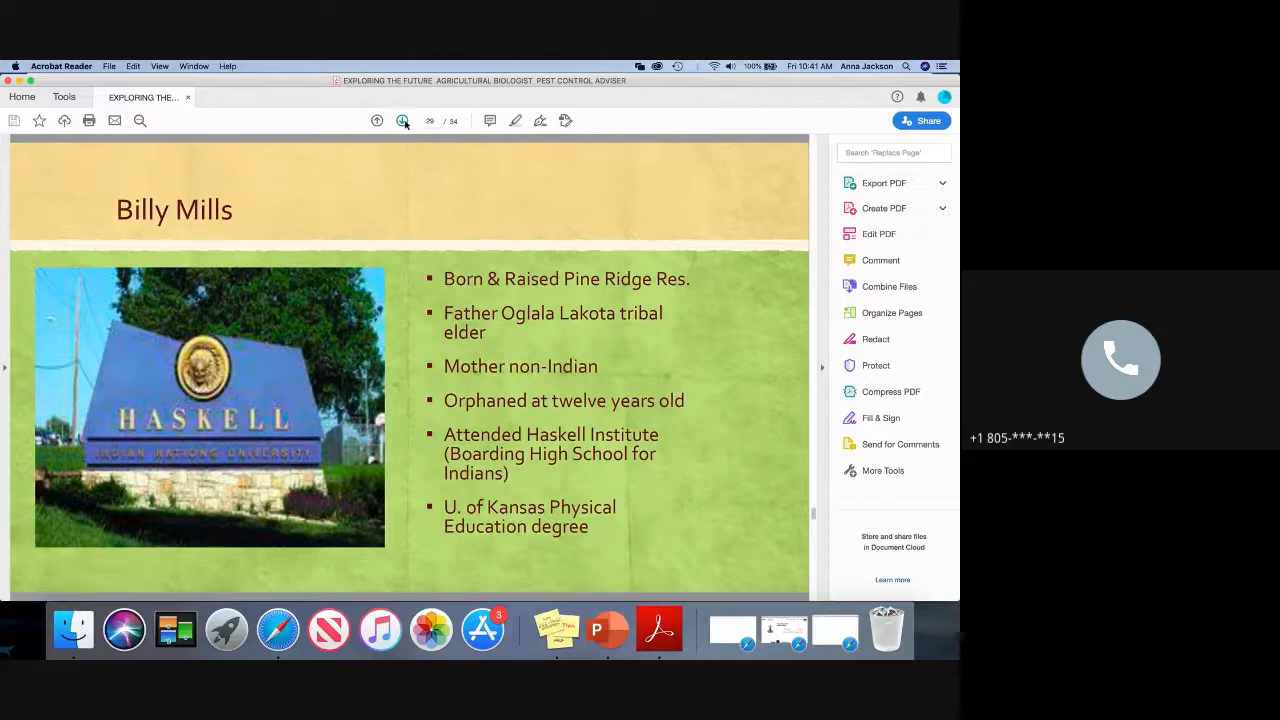
Step: Advance to the Billy Mills slide on his 1964 Olympic 10,000 m gold medal
click(404, 120)
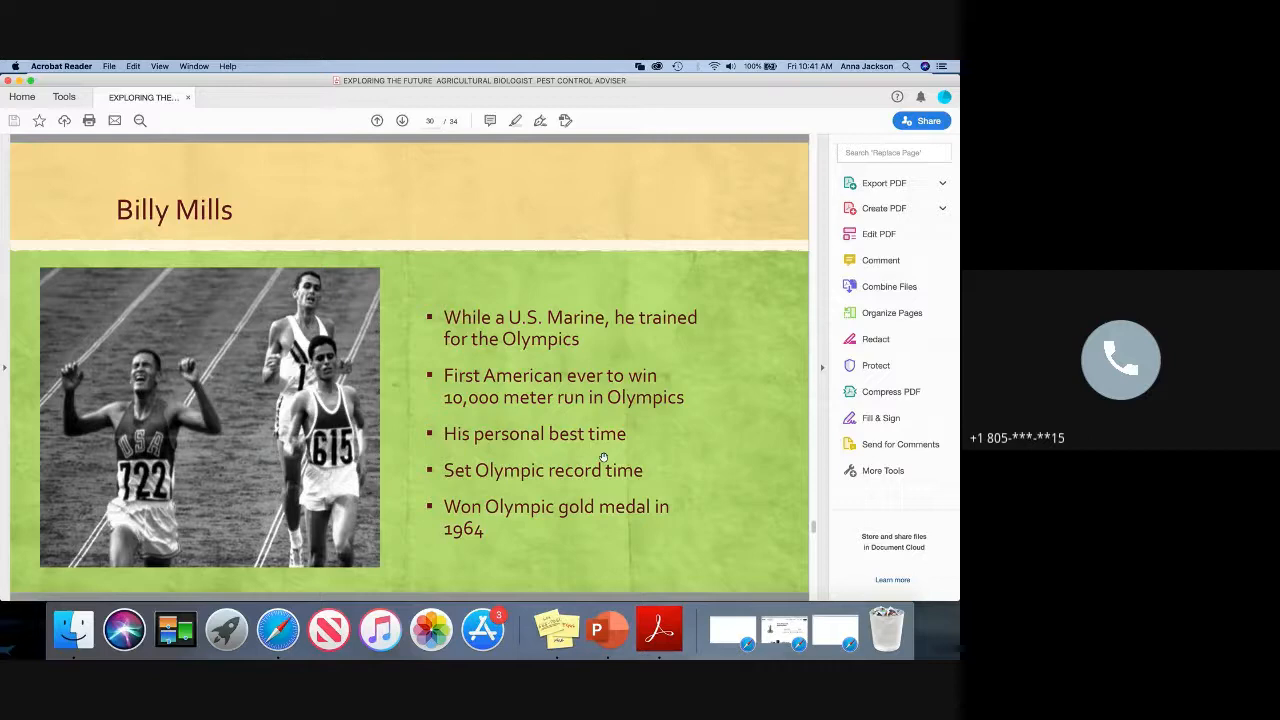
mouse_move(402, 120)
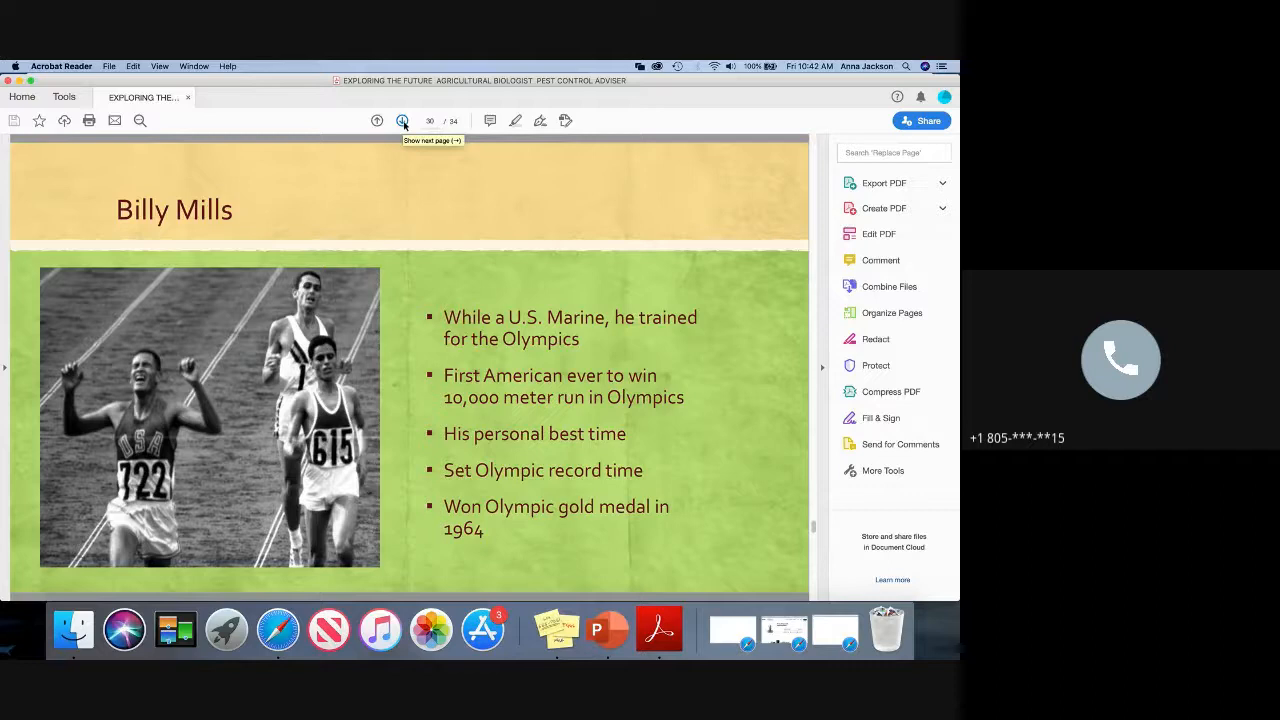
click(402, 120)
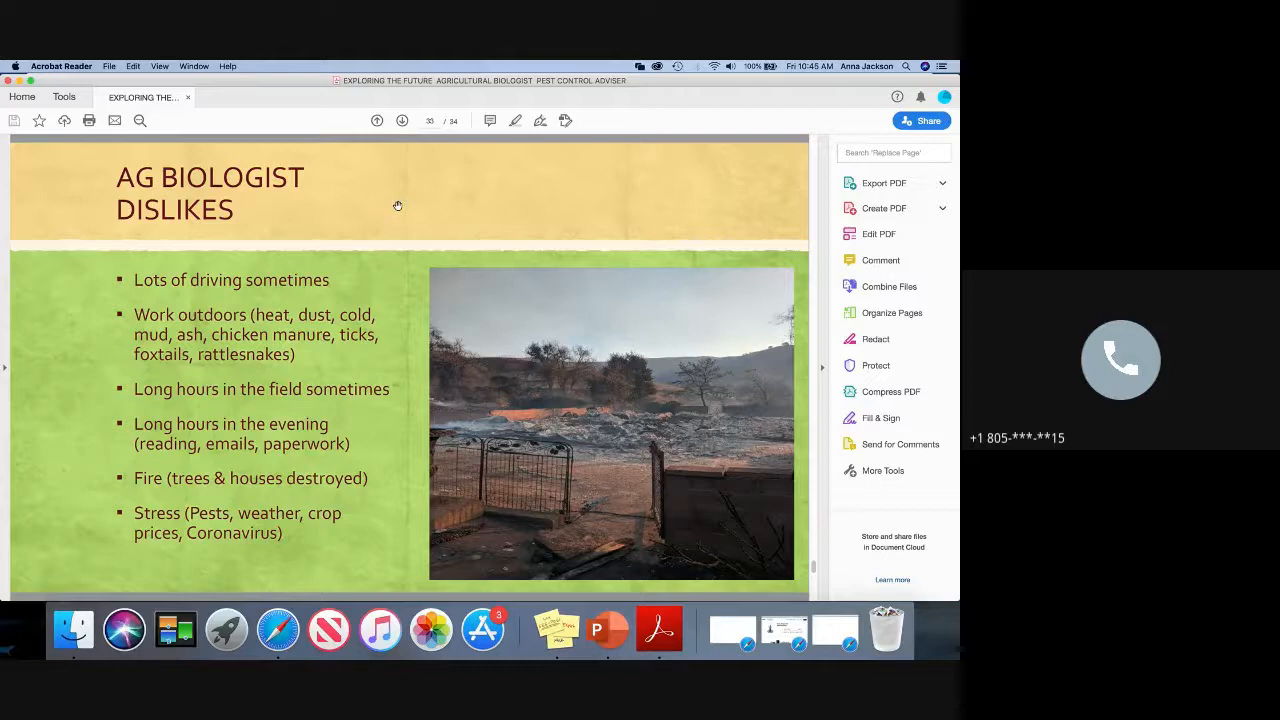
mouse_move(402, 120)
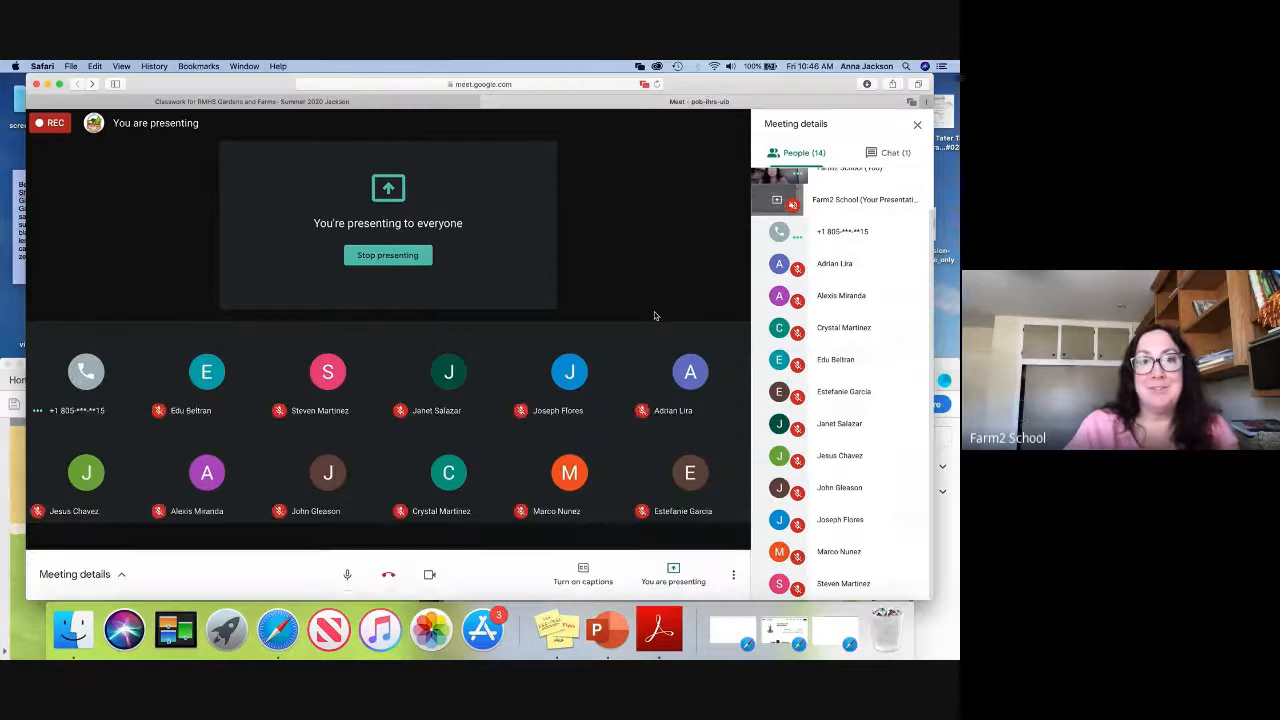
Step: Switch the Meeting details panel from People to the in-call Chat messages
click(888, 152)
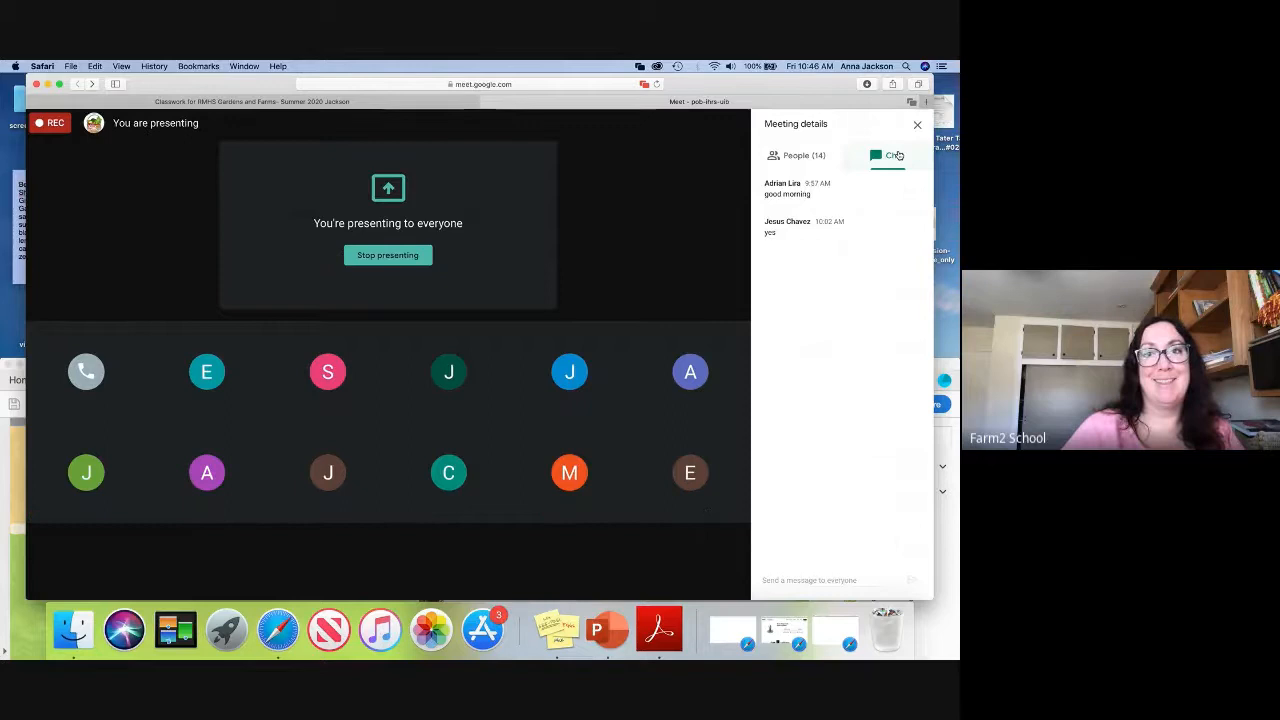